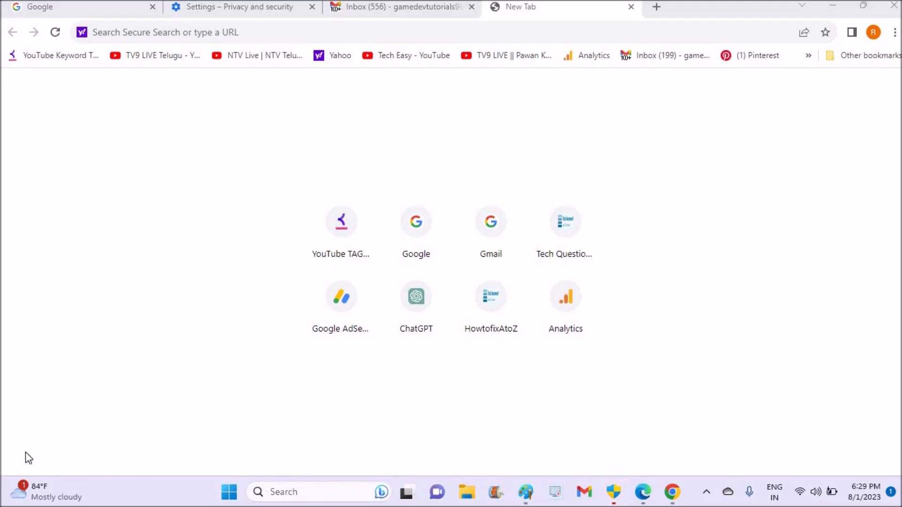
pyautogui.moveTo(556, 50)
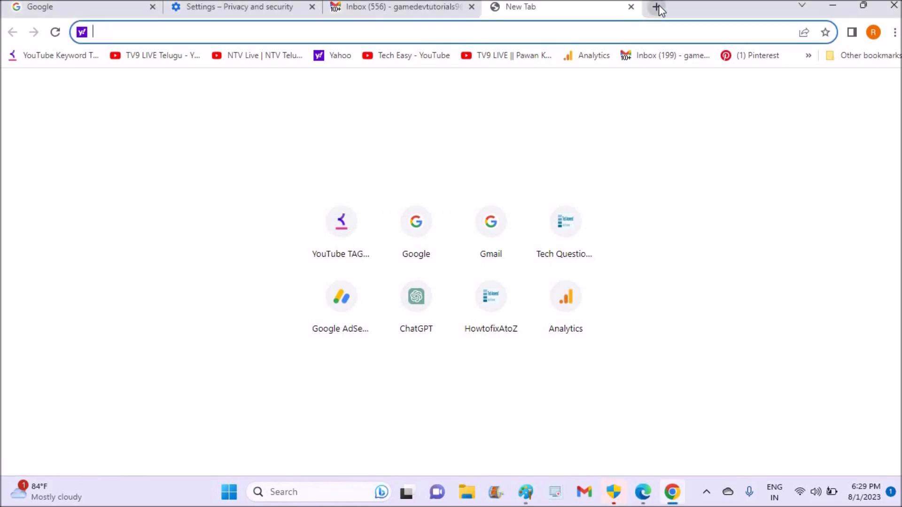
# Step: Open a new tab on google.com and confirm the profile avatar still shows signed in
pyautogui.click(658, 9)
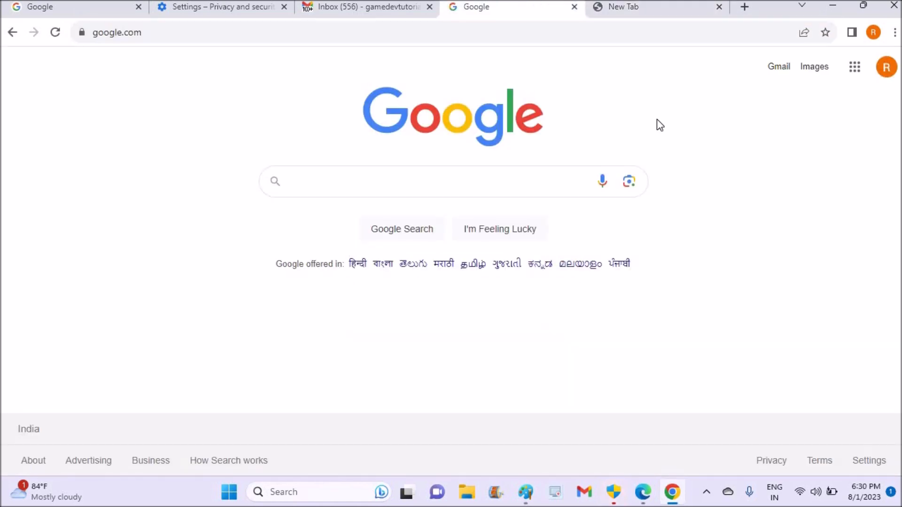
pyautogui.moveTo(886, 90)
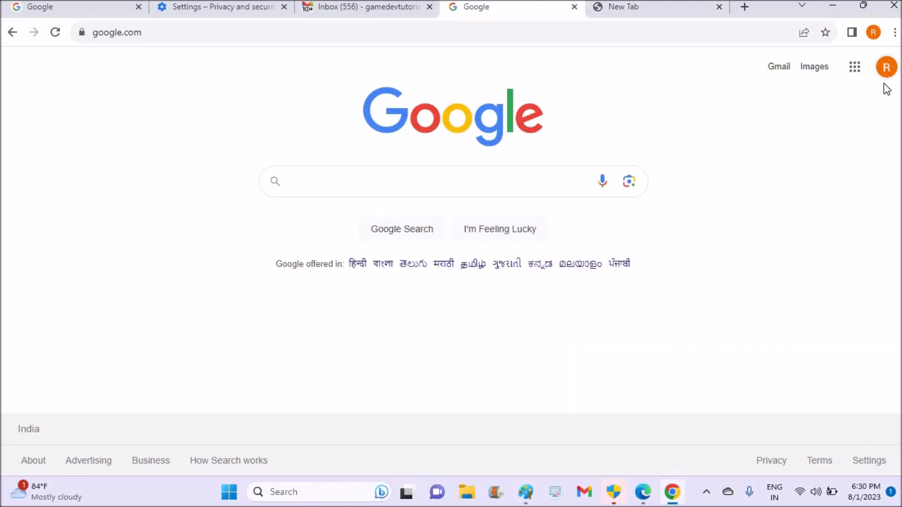
pyautogui.moveTo(860, 193)
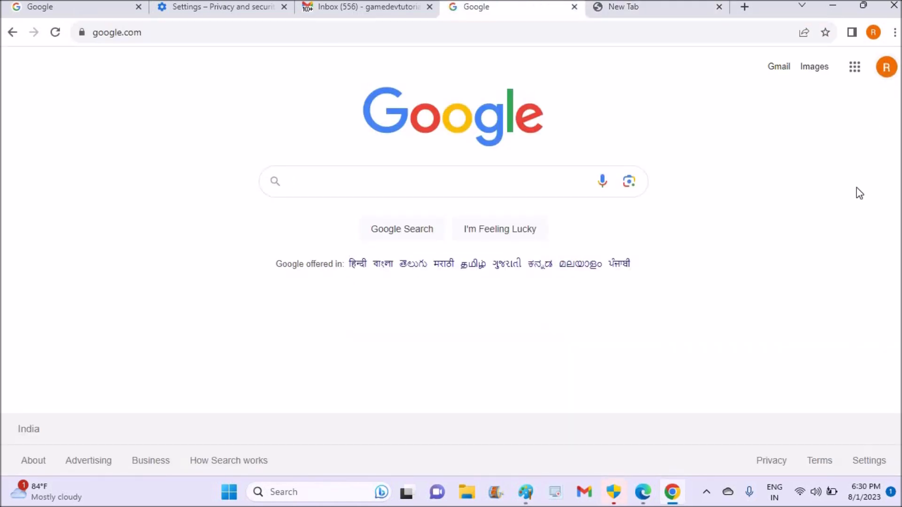
pyautogui.click(403, 181)
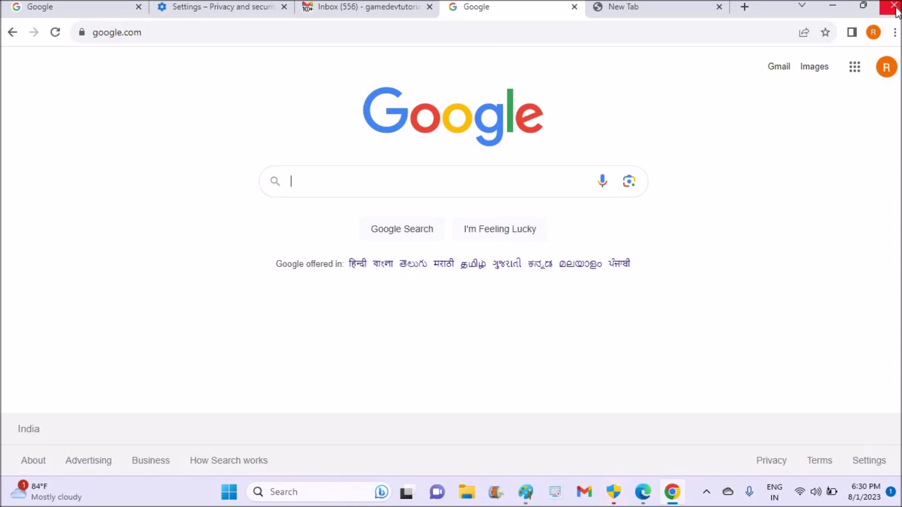
pyautogui.moveTo(737, 157)
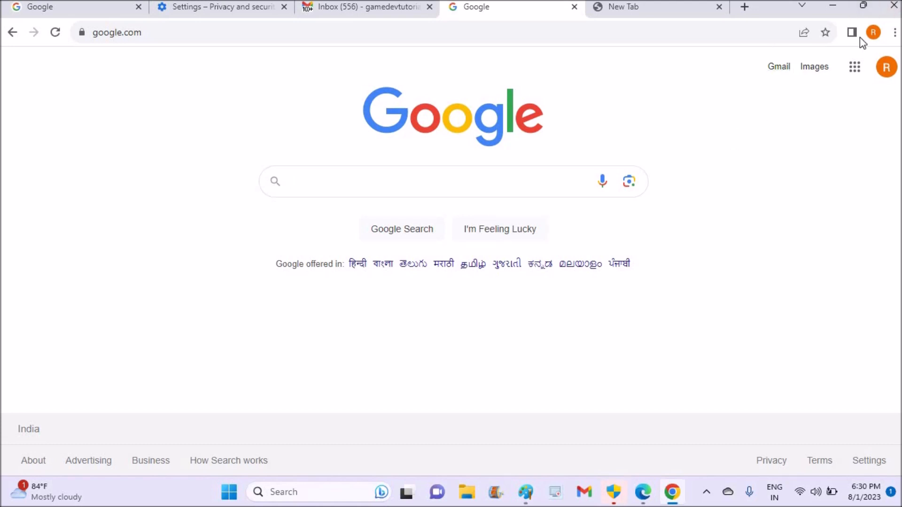
pyautogui.moveTo(616, 256)
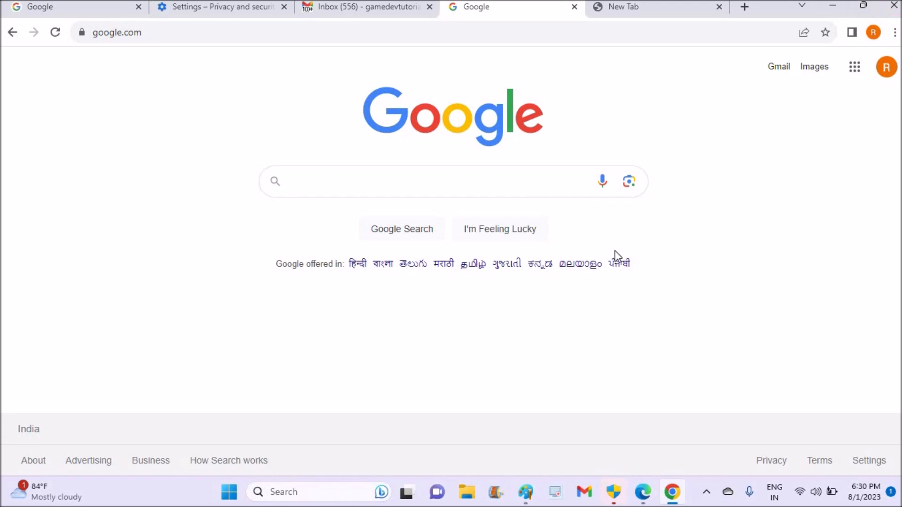
pyautogui.click(404, 182)
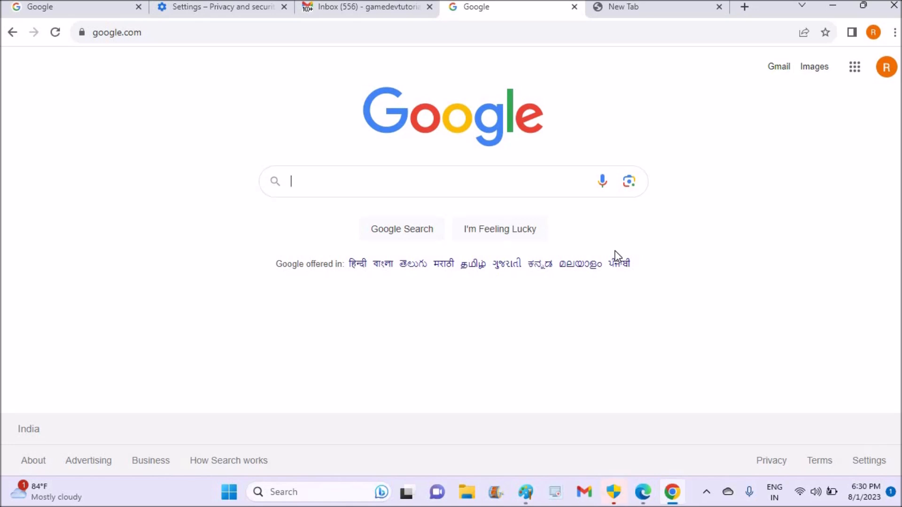
pyautogui.moveTo(649, 14)
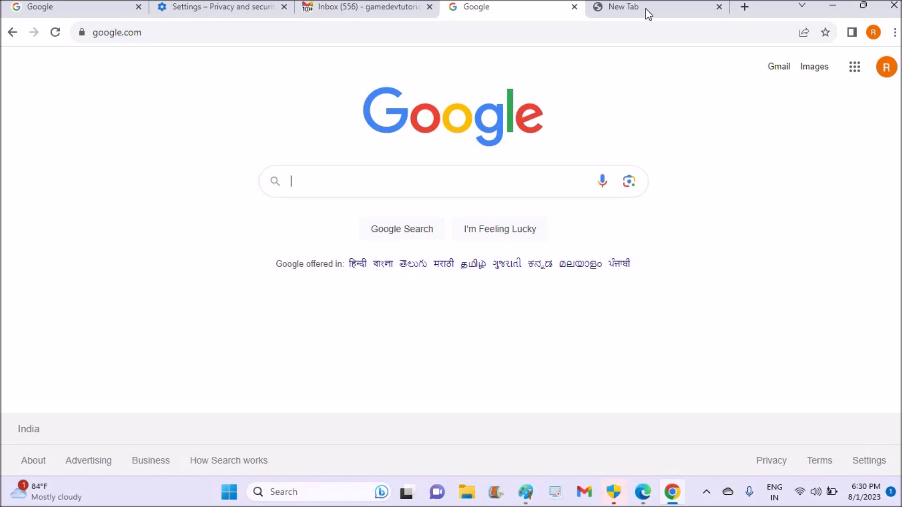
# Step: Switch to the blank new tab and close the Settings – Privacy and security tab
pyautogui.click(623, 7)
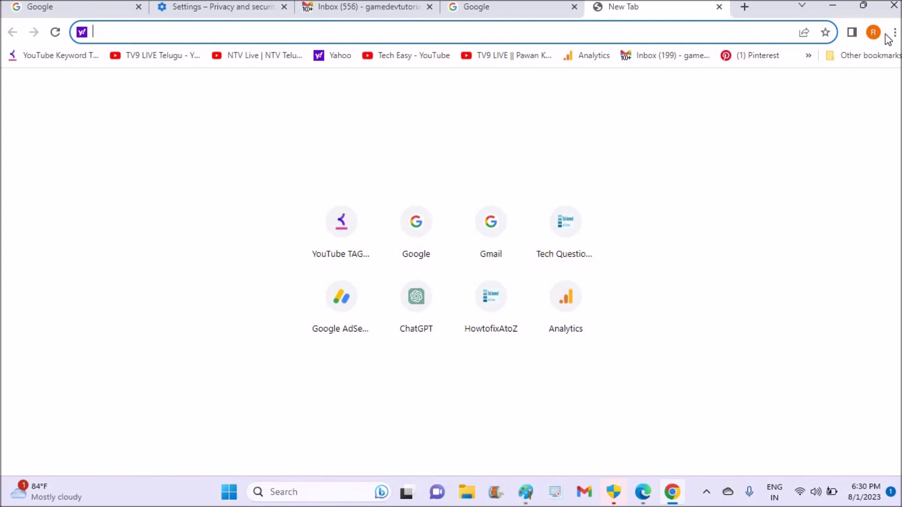
pyautogui.click(894, 32)
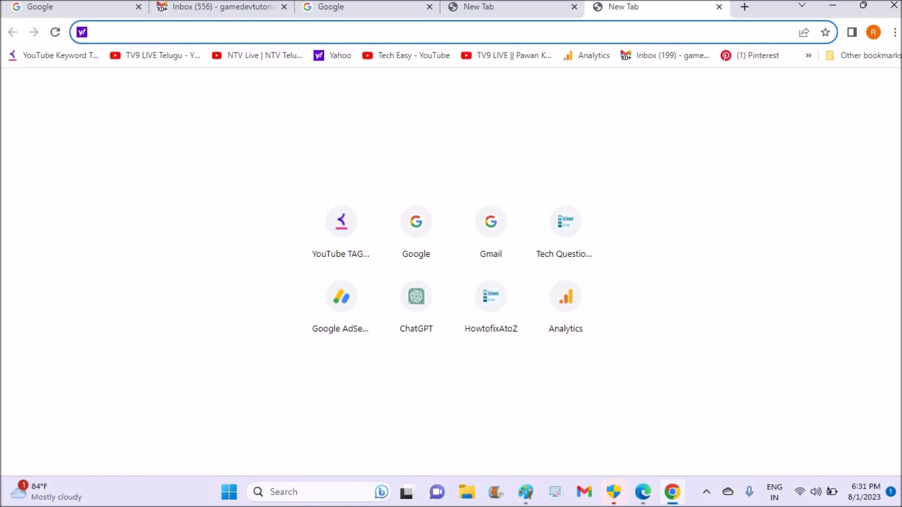
pyautogui.moveTo(749, 216)
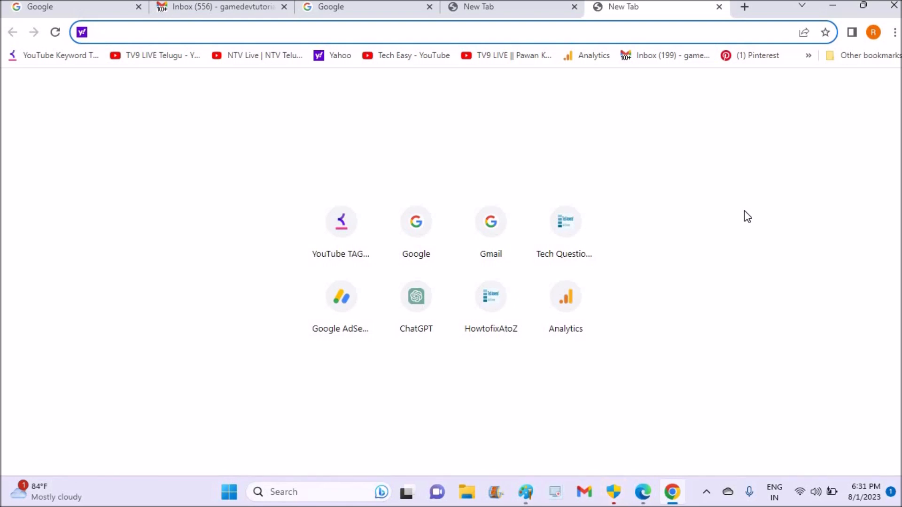
pyautogui.moveTo(773, 185)
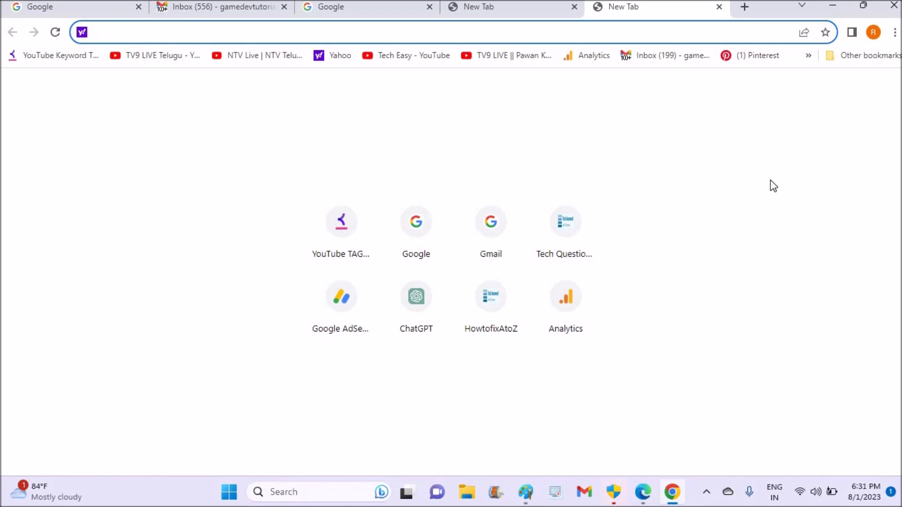
# Step: Go to Settings > Privacy and security > Site settings and scroll to Cookies and site data
pyautogui.click(895, 32)
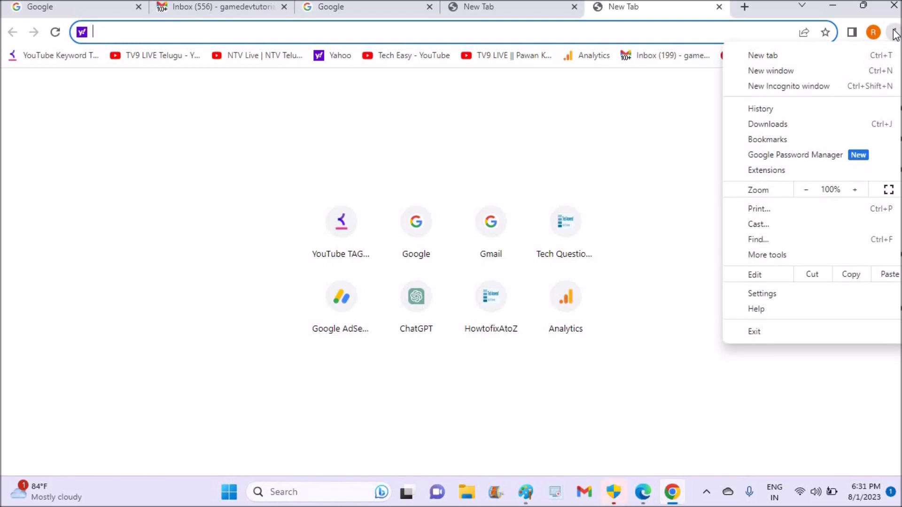
pyautogui.click(762, 294)
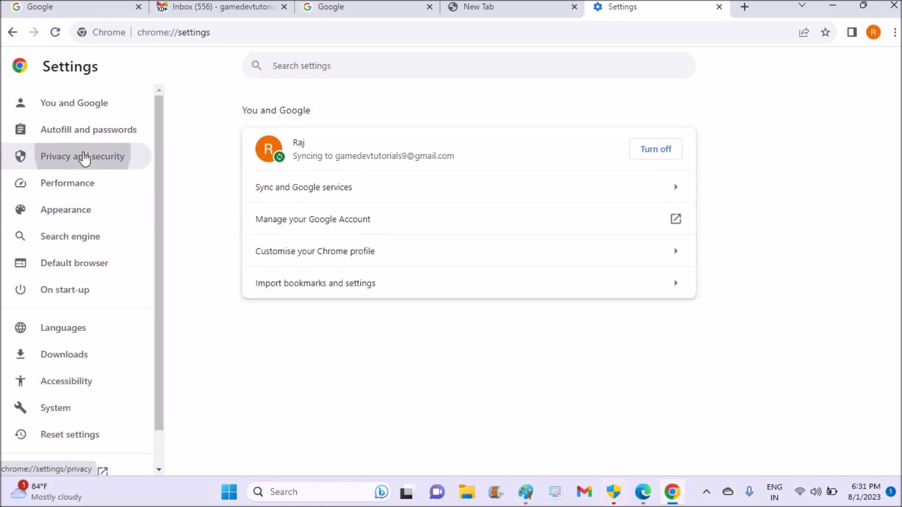
pyautogui.click(83, 156)
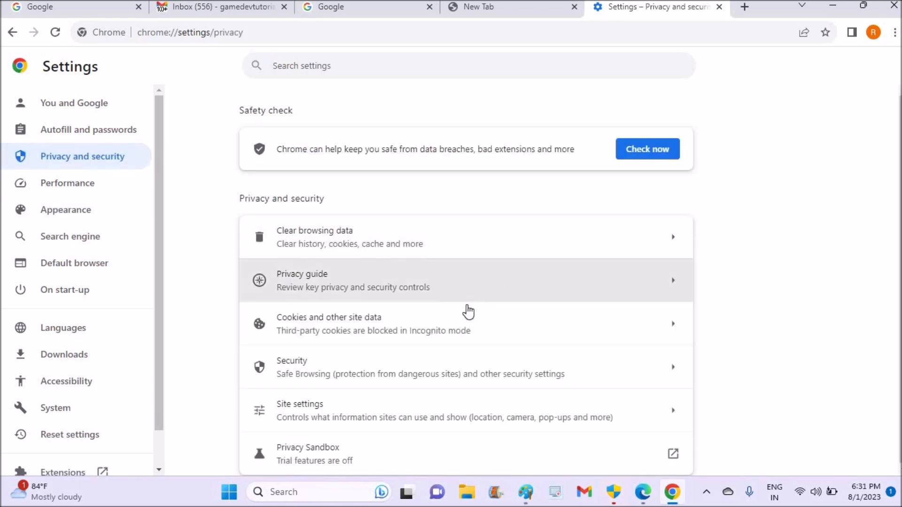
pyautogui.moveTo(516, 326)
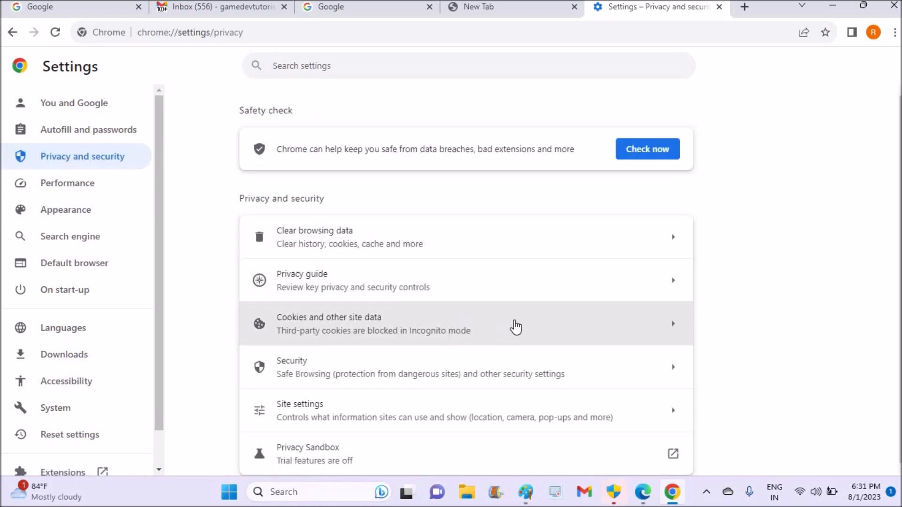
pyautogui.moveTo(534, 408)
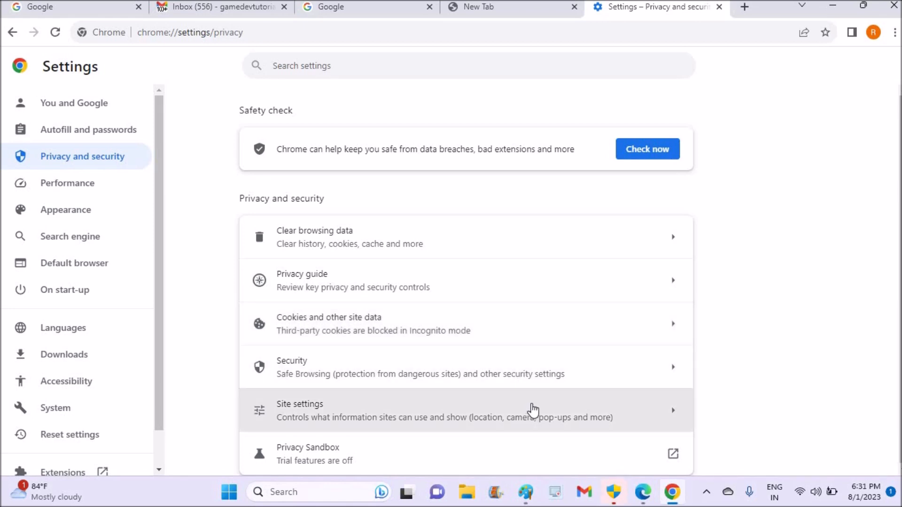
pyautogui.click(442, 411)
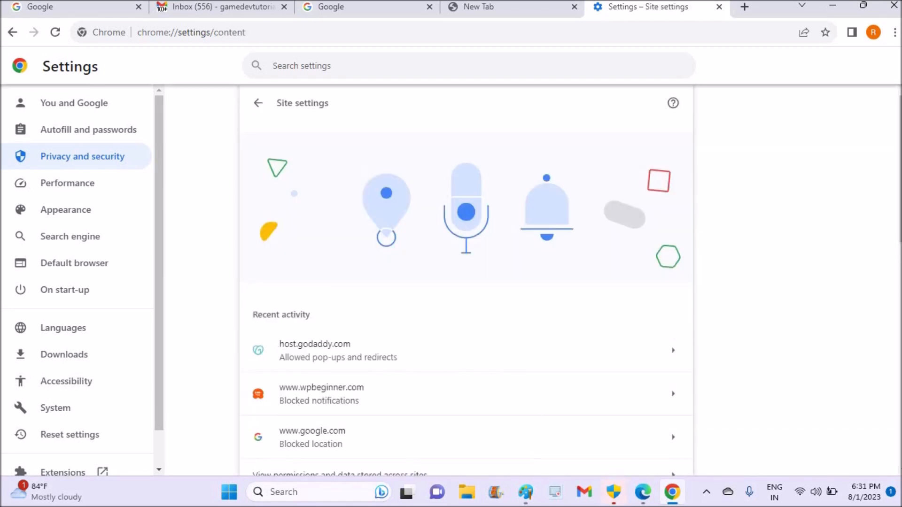
pyautogui.scroll(-3)
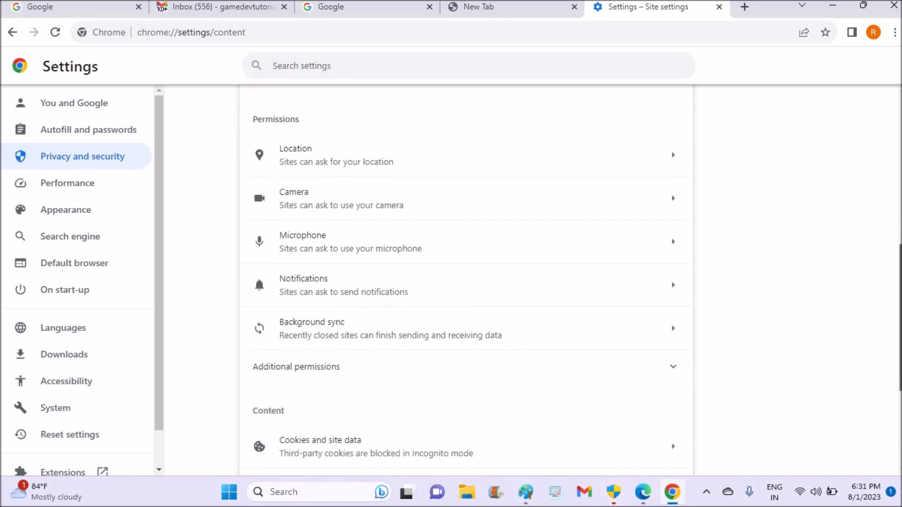
pyautogui.scroll(-3)
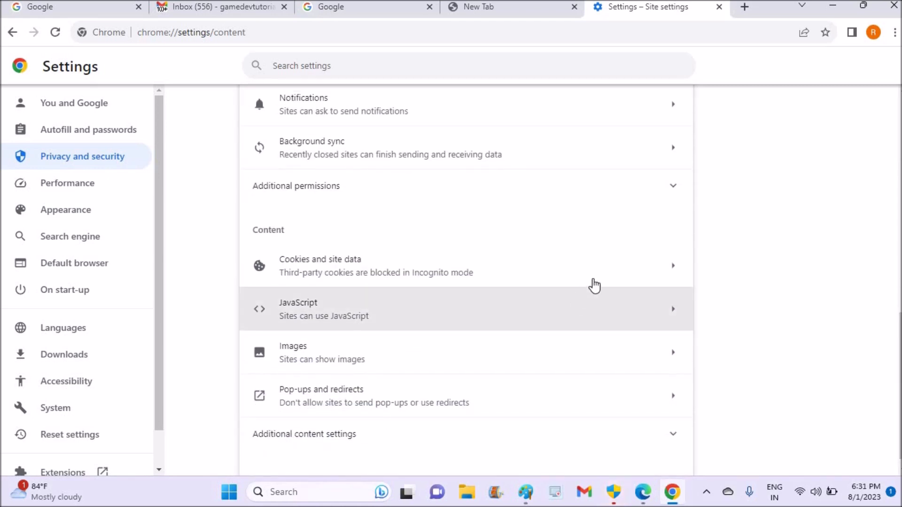
# Step: In Cookies and site data, toggle 'Clear cookies and site data when you close all windows' off and back on
pyautogui.click(374, 265)
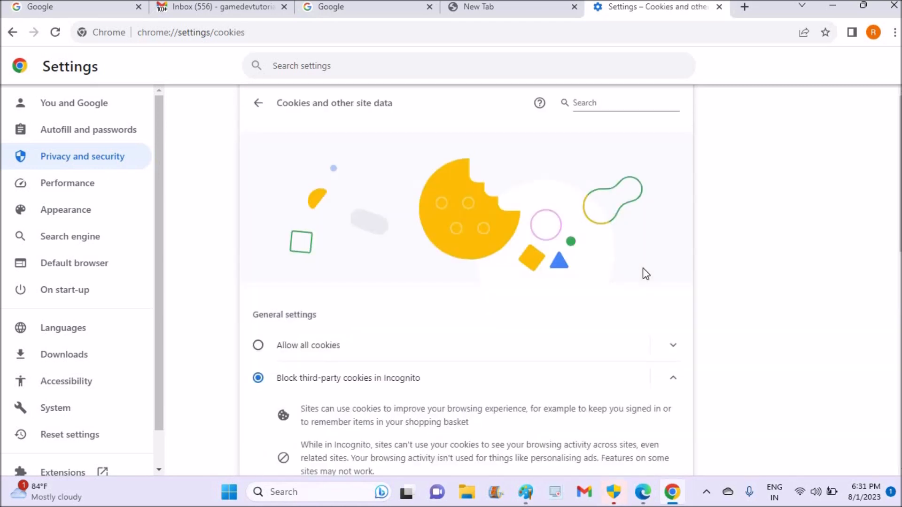
pyautogui.scroll(-3)
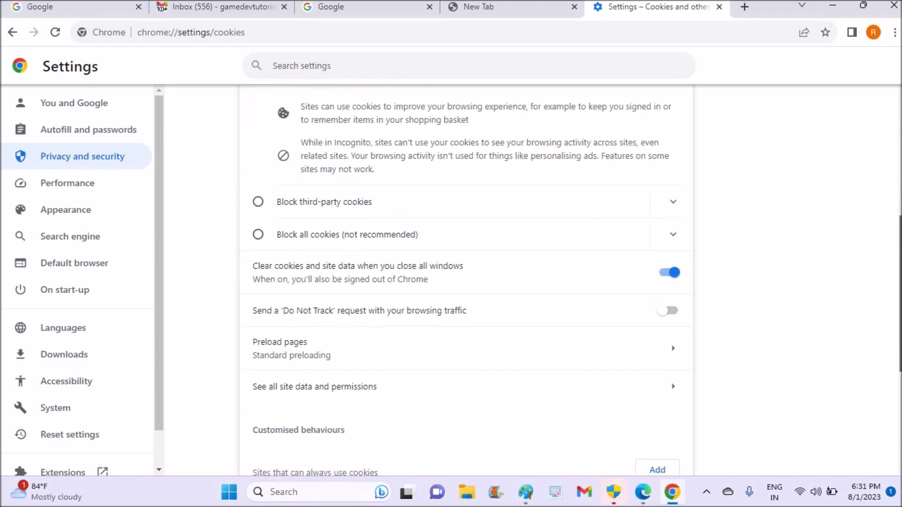
pyautogui.scroll(-3)
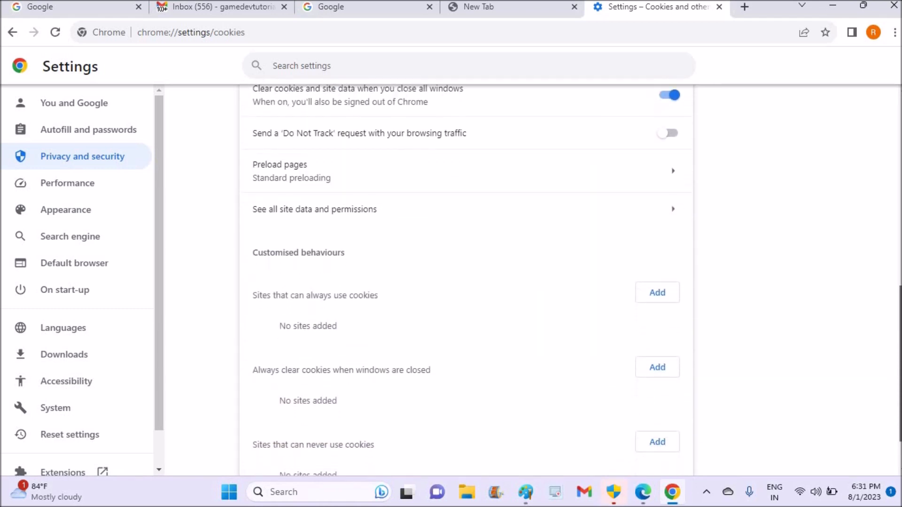
pyautogui.scroll(3)
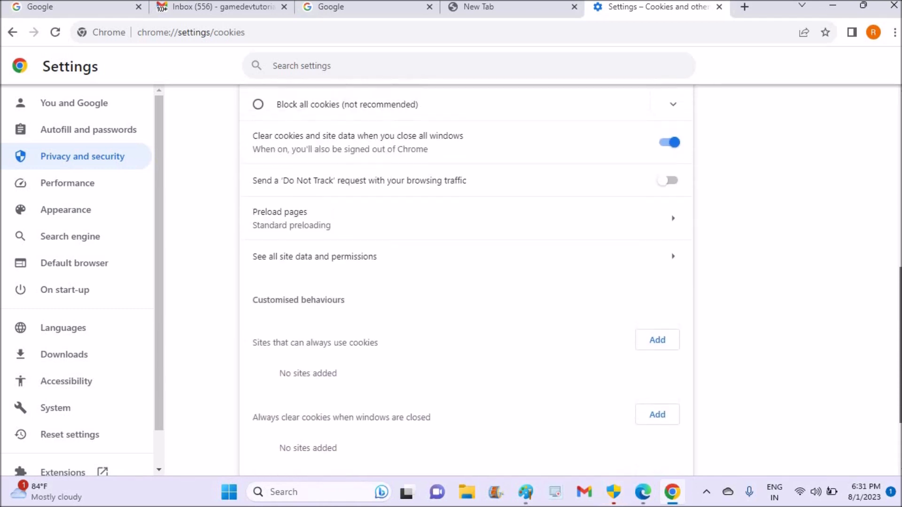
pyautogui.scroll(3)
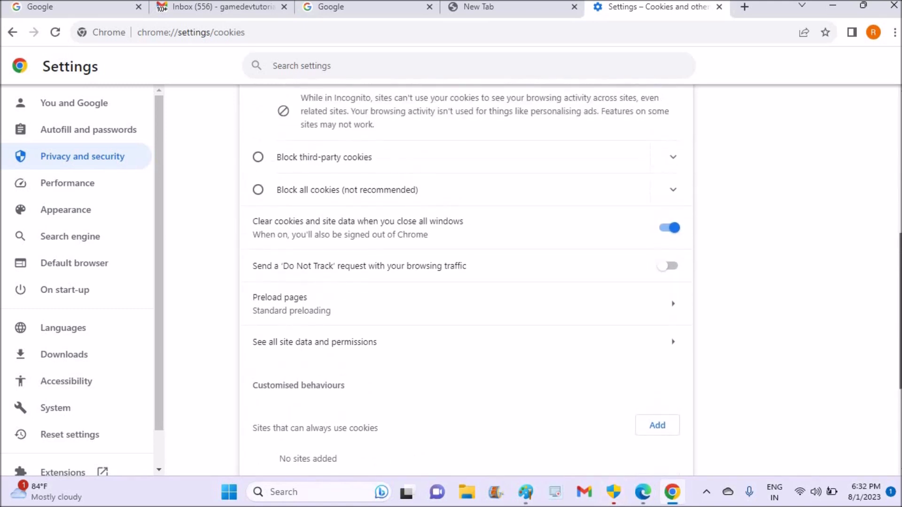
pyautogui.moveTo(308, 239)
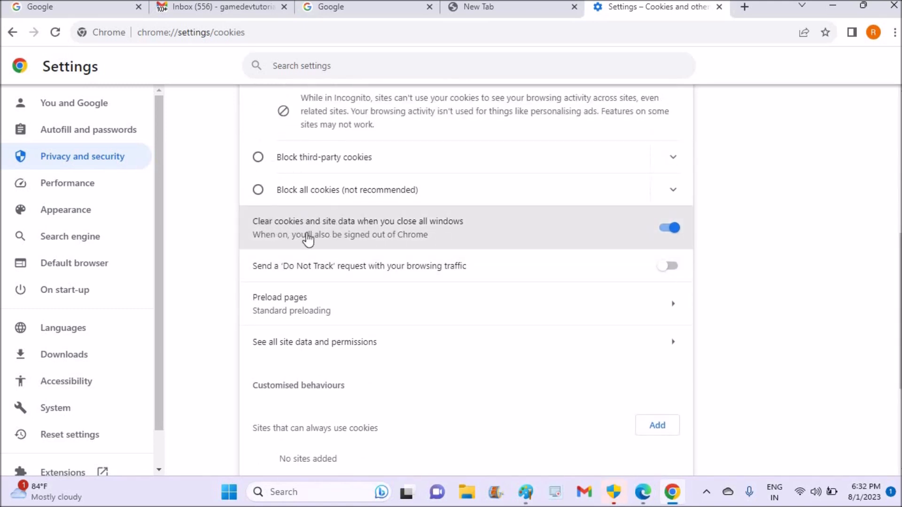
pyautogui.moveTo(368, 230)
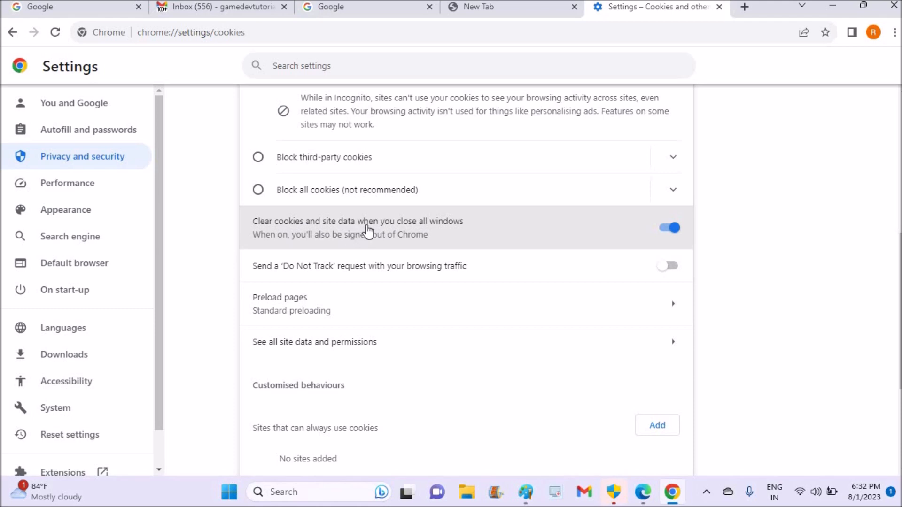
pyautogui.moveTo(668, 235)
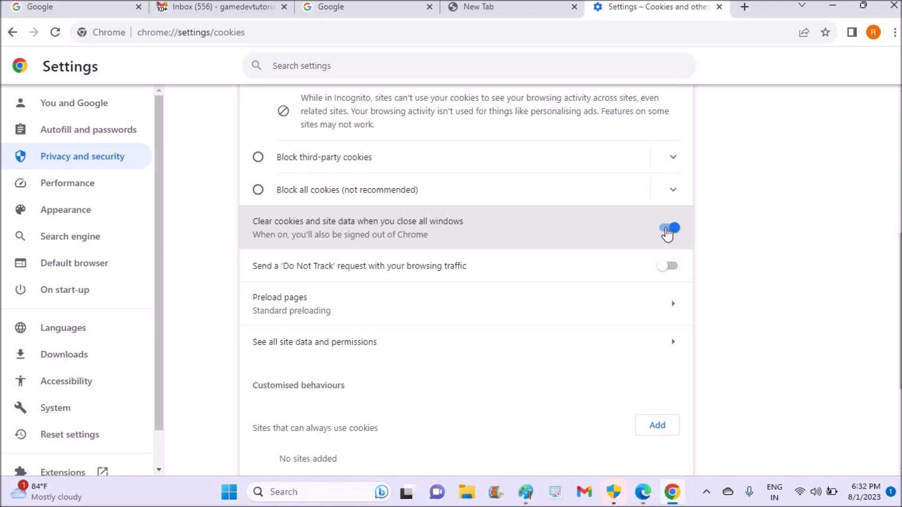
pyautogui.click(667, 228)
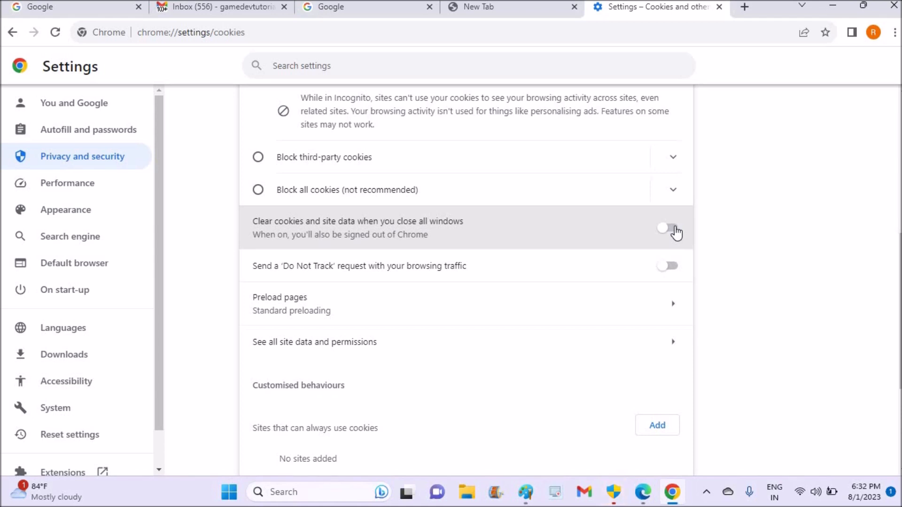
pyautogui.click(667, 227)
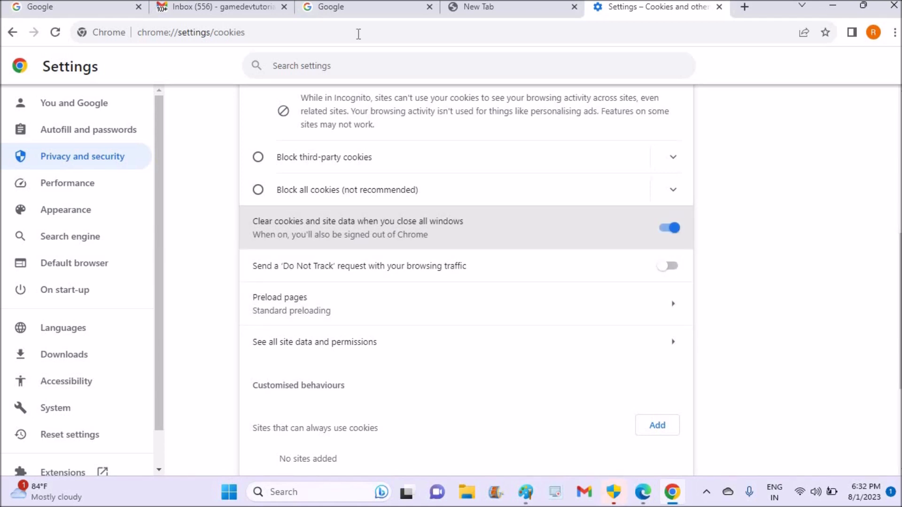
pyautogui.moveTo(608, 67)
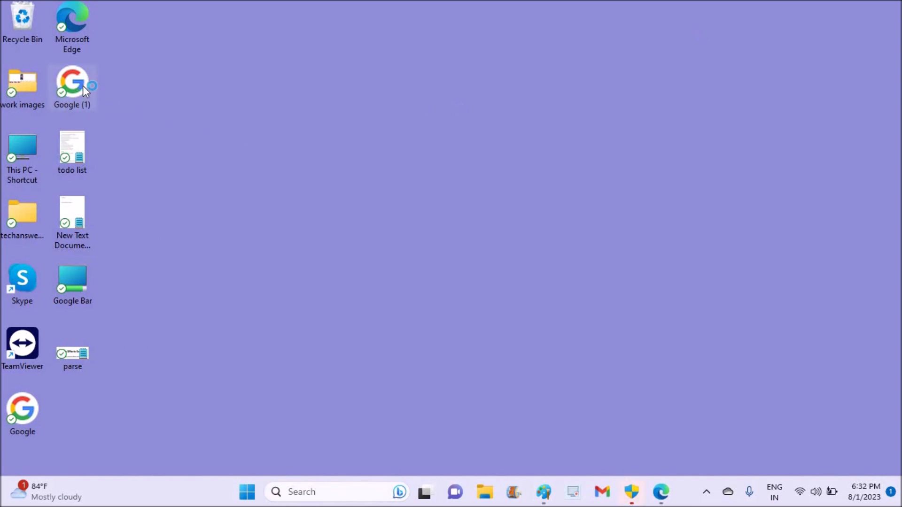
# Step: Relaunch Chrome from the Google desktop shortcut, maximize it and check Sign in shows the account signed out
pyautogui.doubleClick(72, 83)
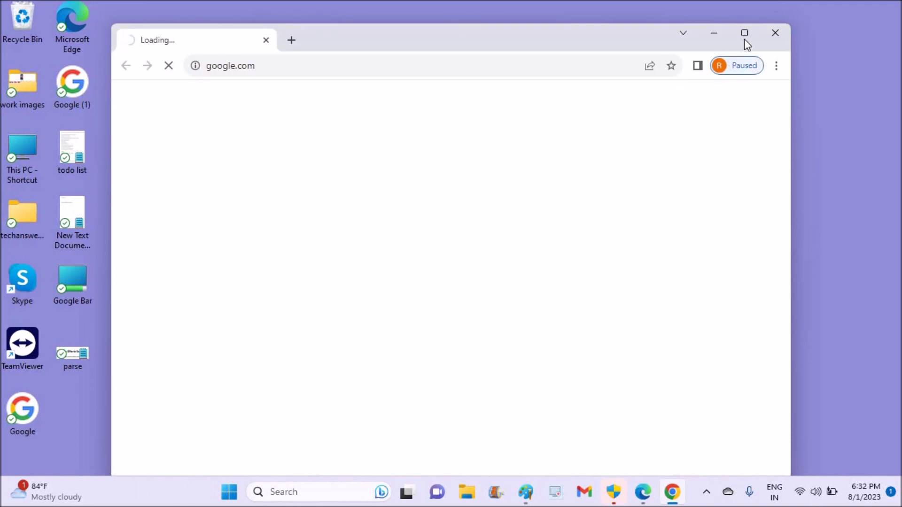
pyautogui.click(744, 33)
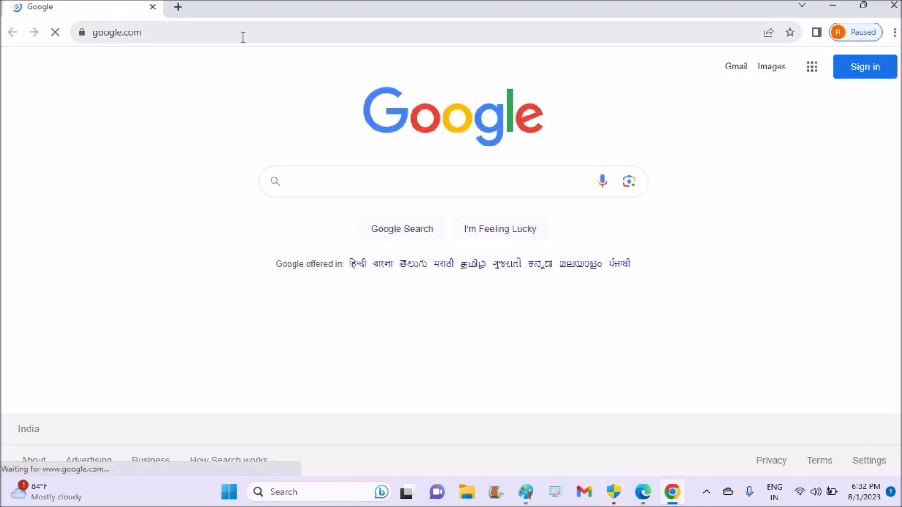
pyautogui.click(865, 65)
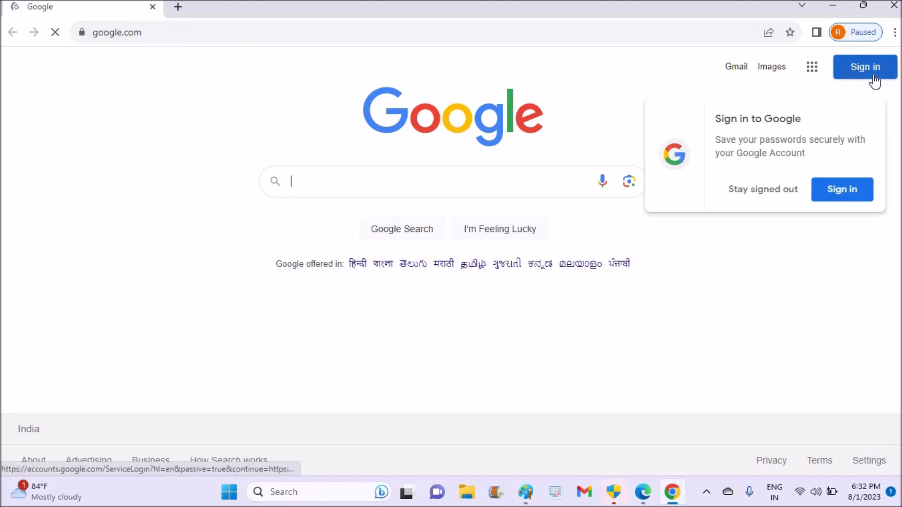
pyautogui.moveTo(142, 322)
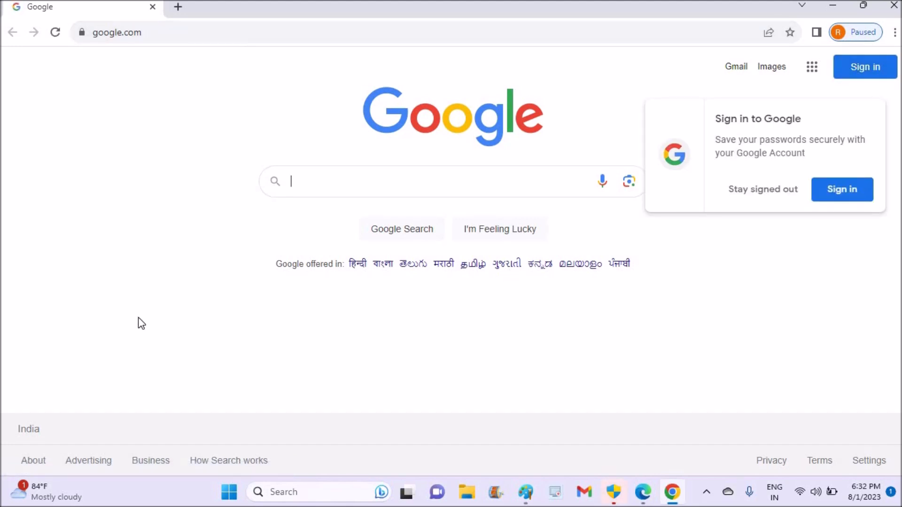